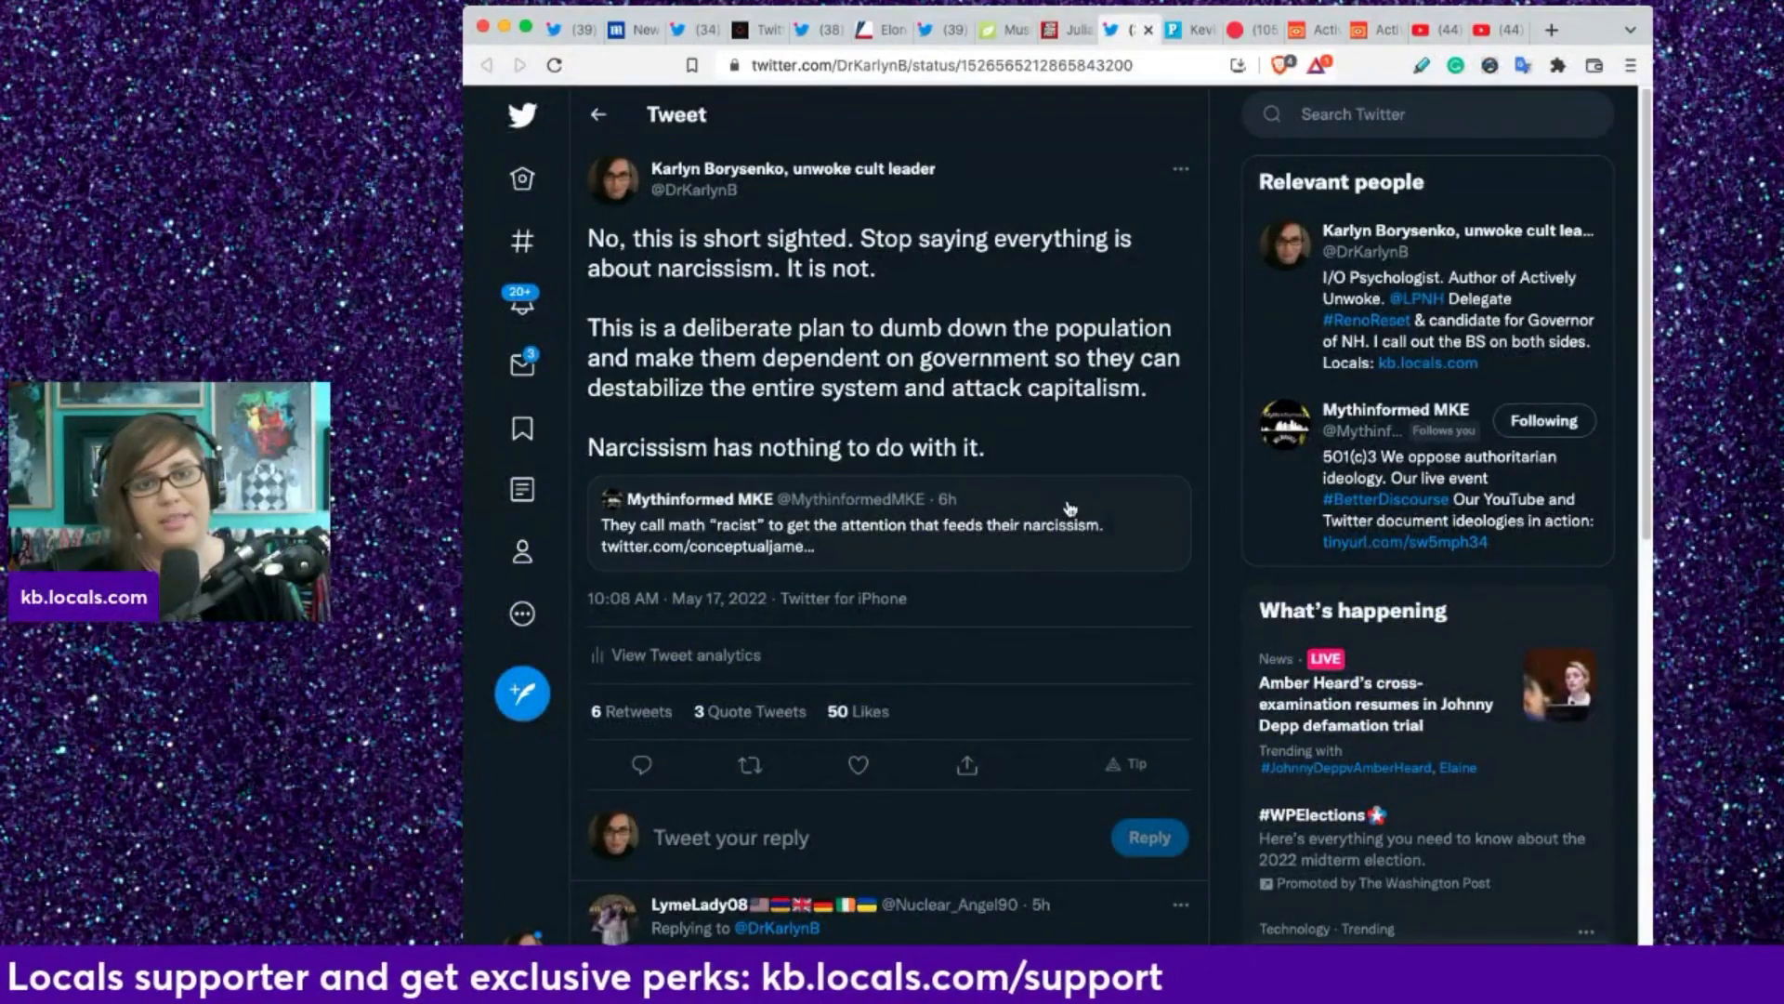
Step: Open the quoted Mythinformed MKE tweet about calling math racist on its own page
click(853, 521)
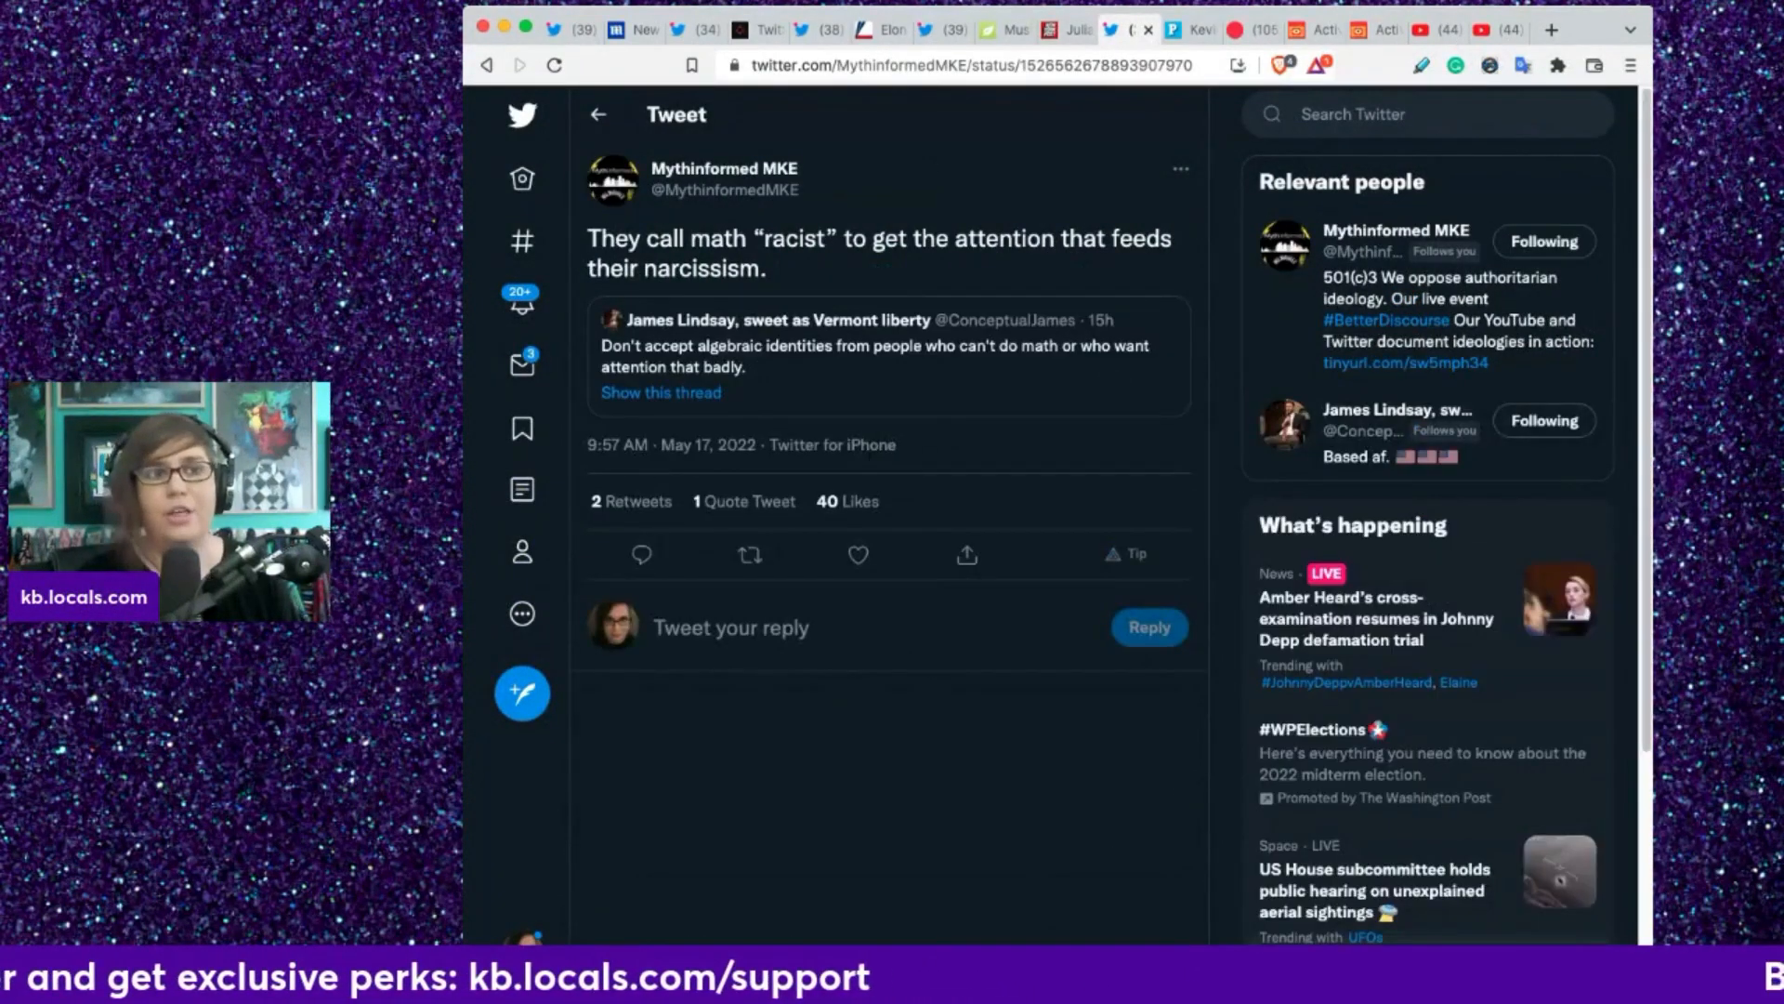